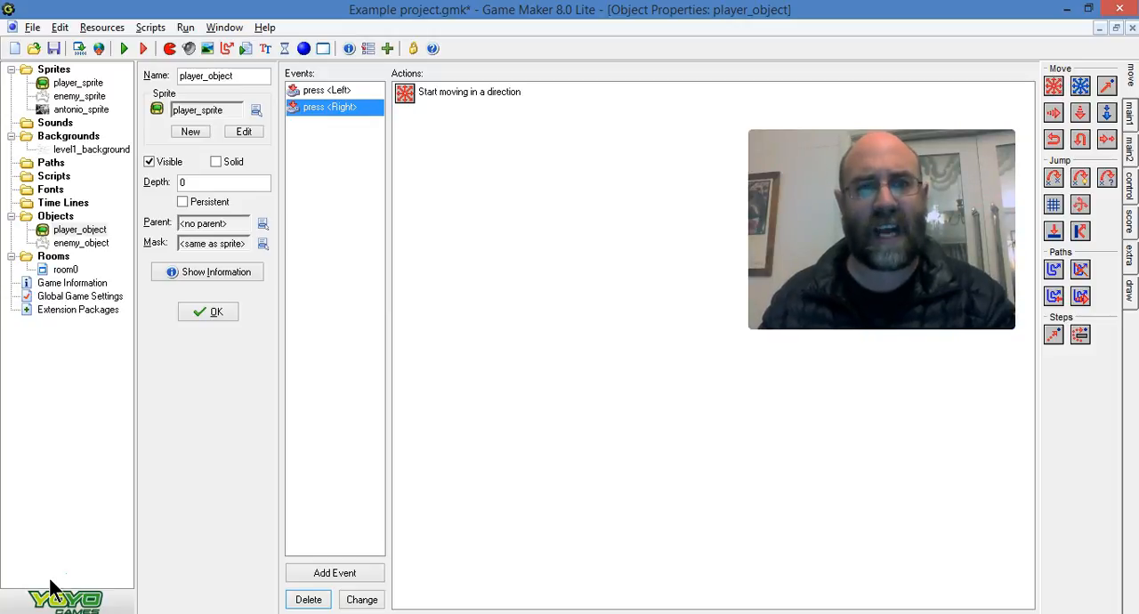
pyautogui.moveTo(200, 520)
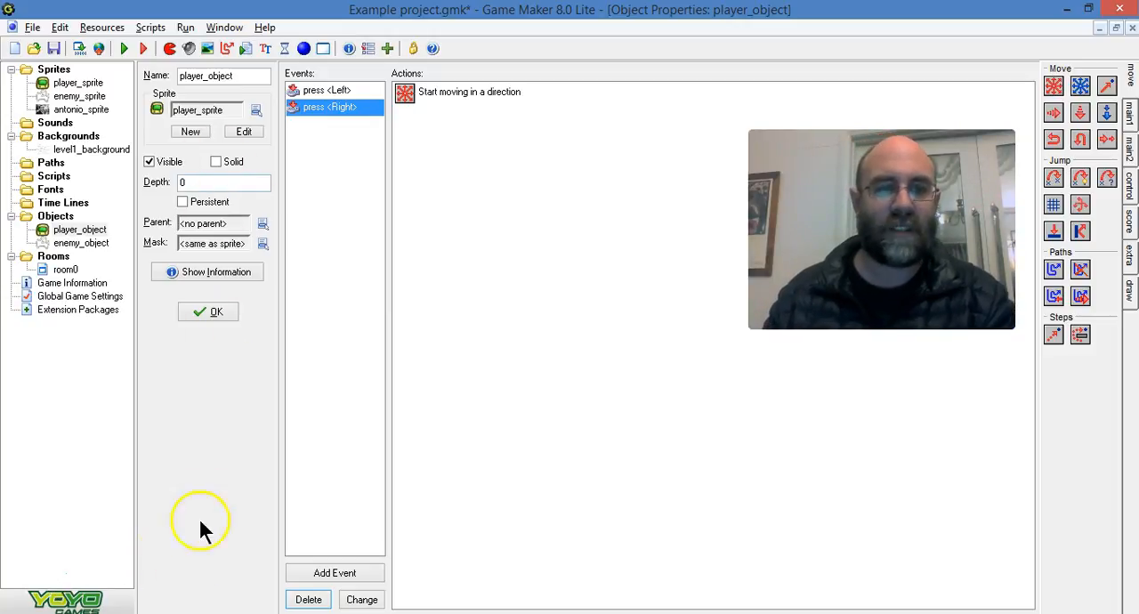
# Add an Up key-press event with a Move Fixed action upward at speed 2.
pyautogui.click(335, 572)
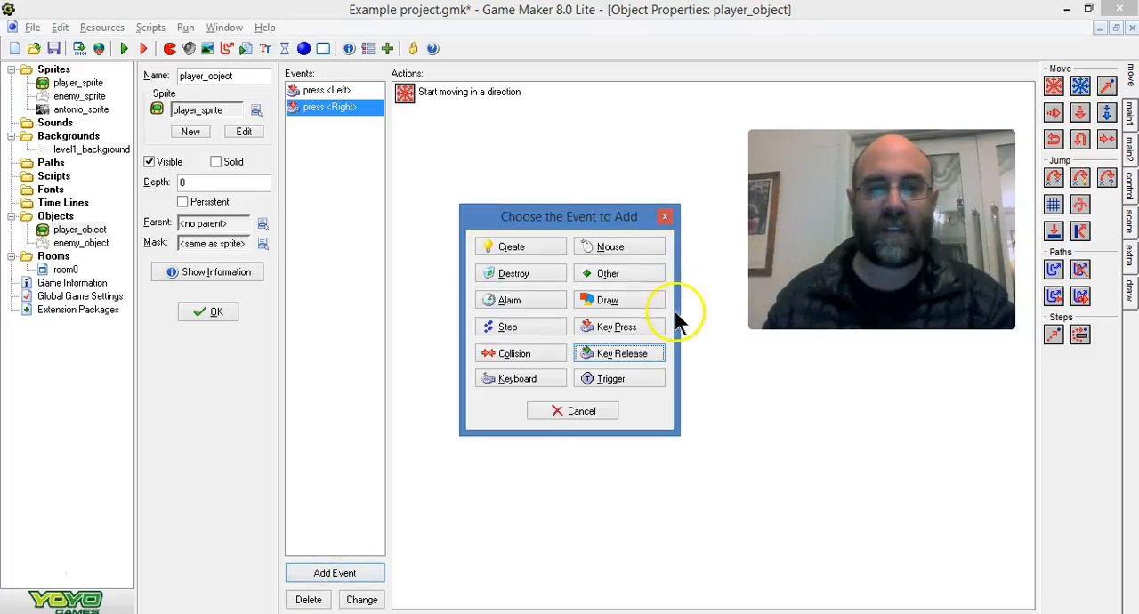
pyautogui.click(614, 326)
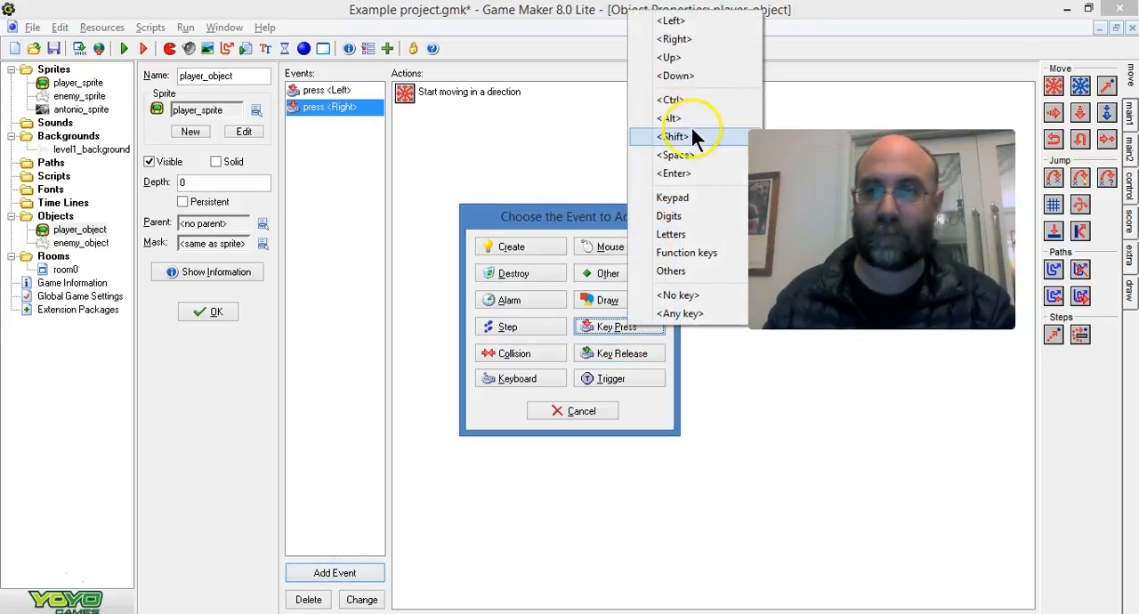
pyautogui.moveTo(694, 57)
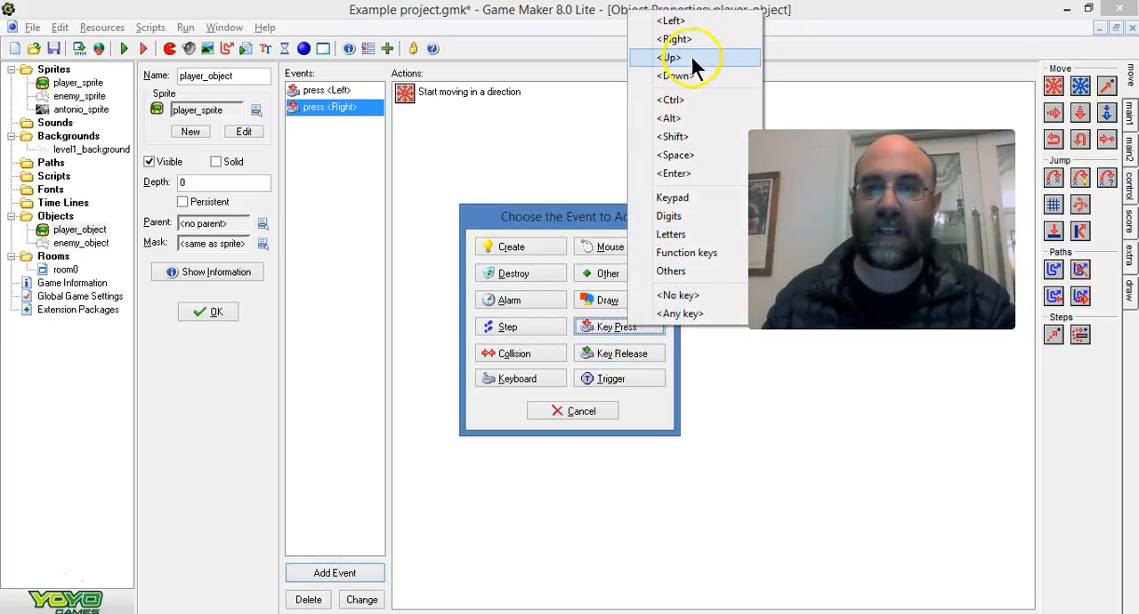
pyautogui.click(674, 57)
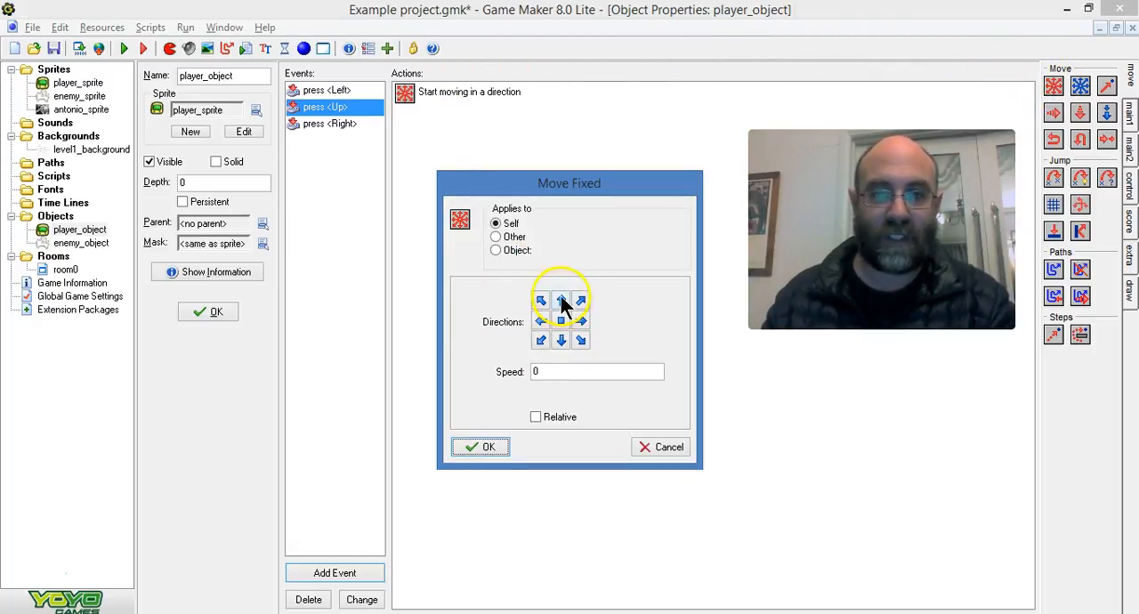
pyautogui.click(561, 301)
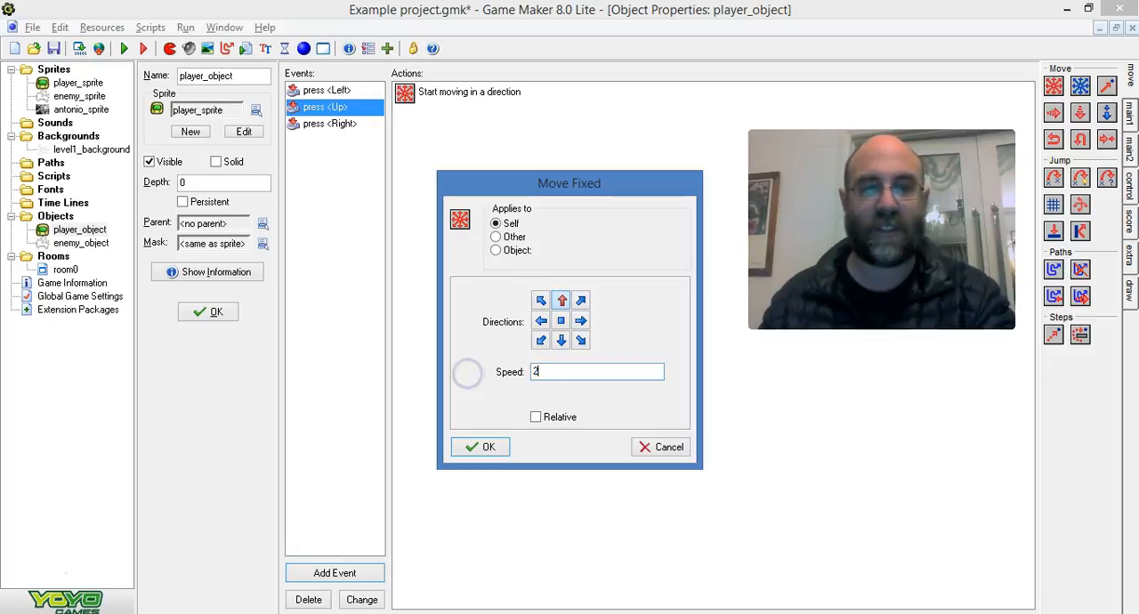
pyautogui.click(480, 447)
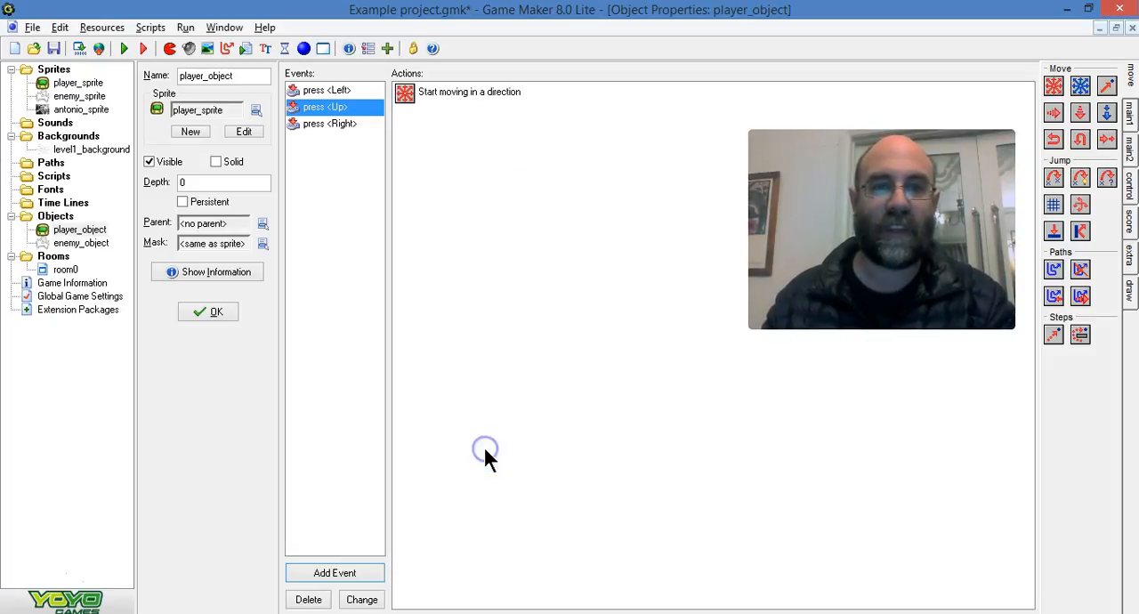
# Add a Down key-press event with a Move Fixed action downward at speed 2.
pyautogui.click(335, 572)
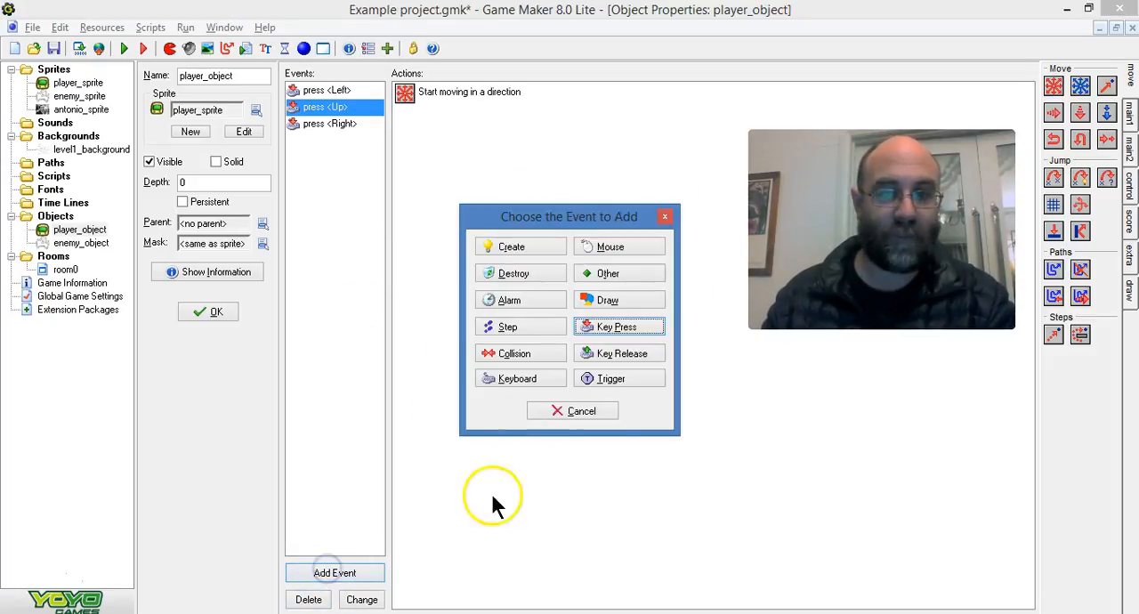
pyautogui.click(615, 327)
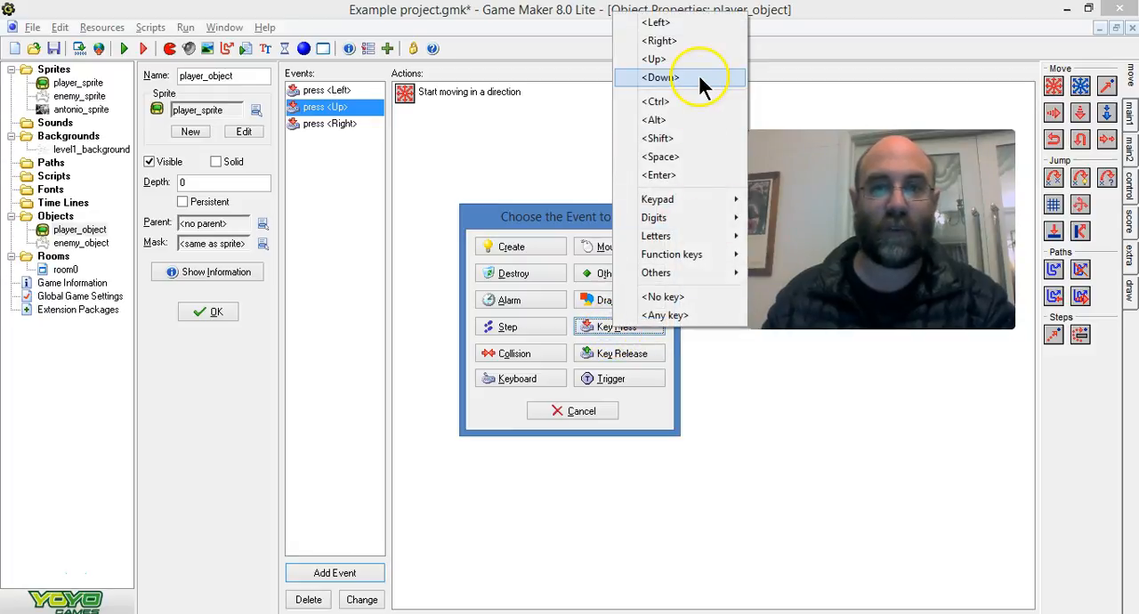
pyautogui.click(659, 77)
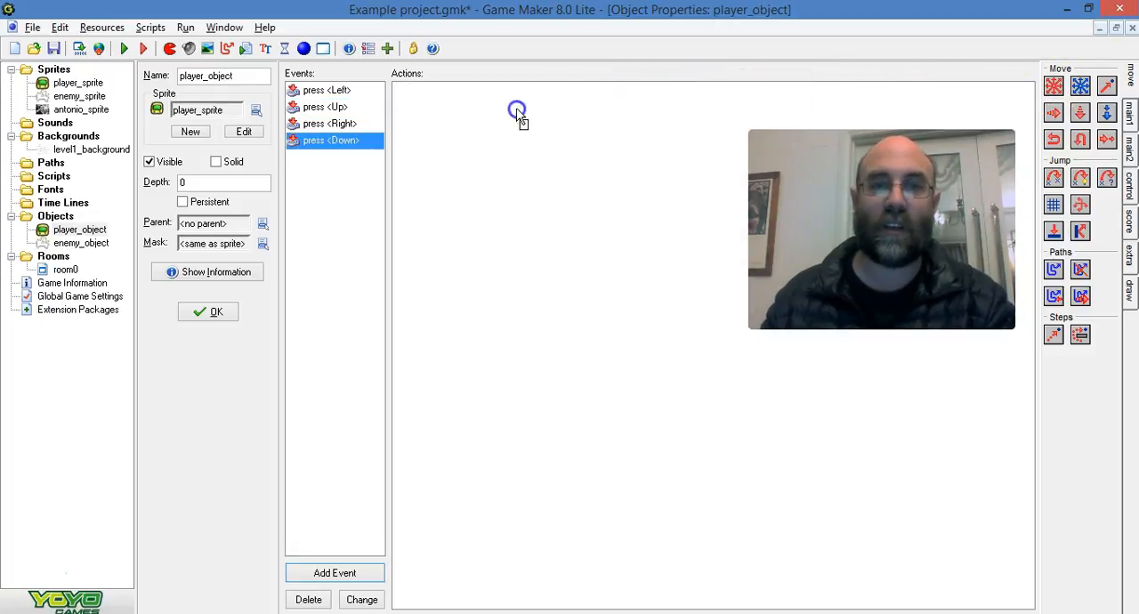
pyautogui.click(517, 110)
pyautogui.write('2')
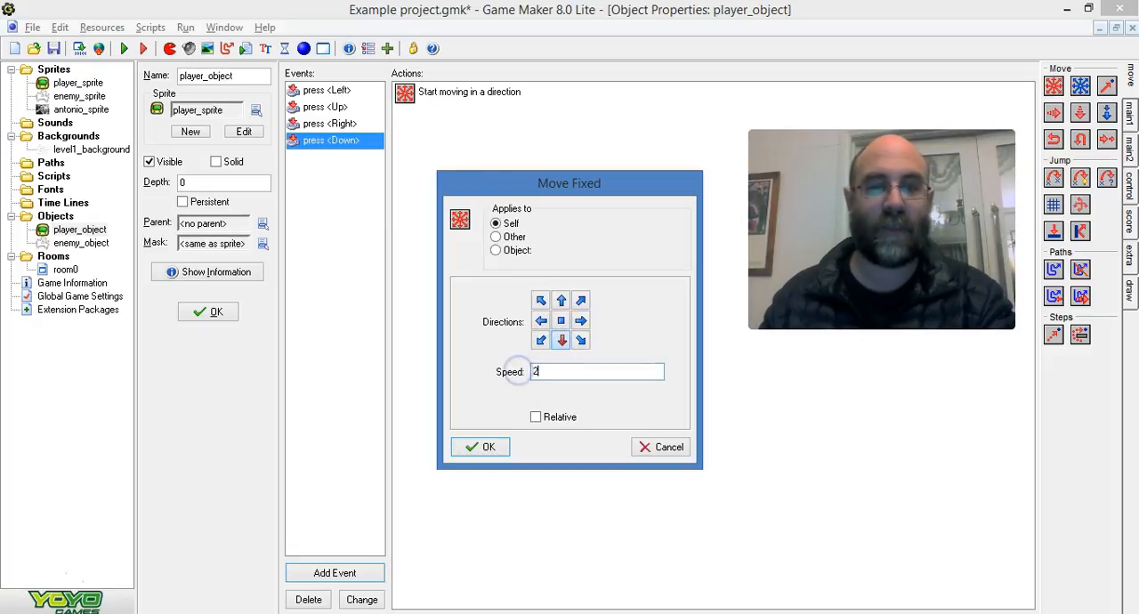
pyautogui.click(482, 445)
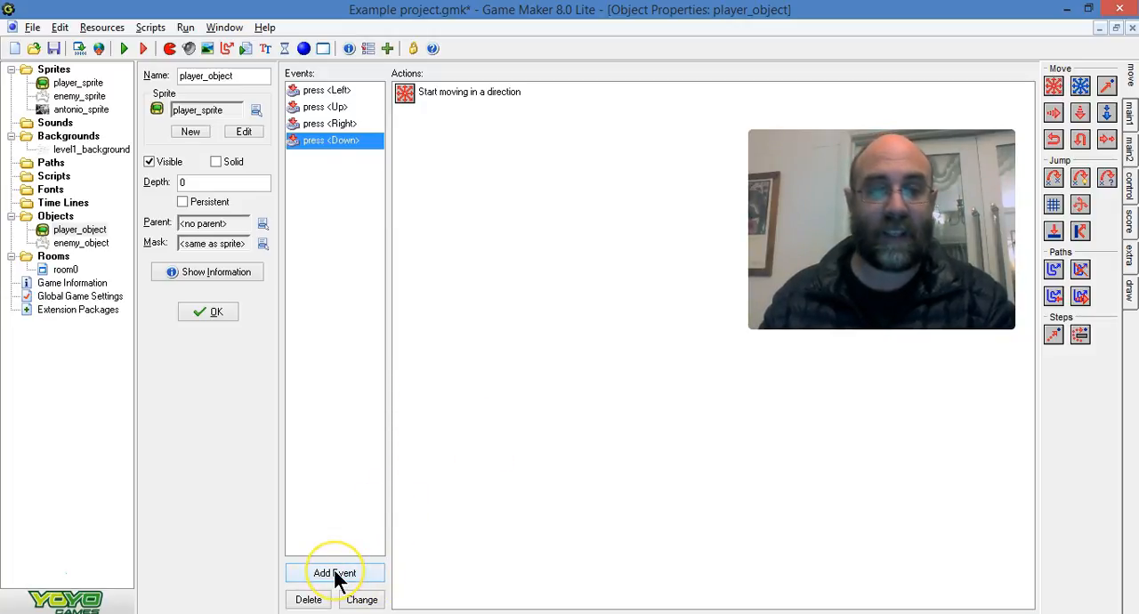
pyautogui.moveTo(334, 572)
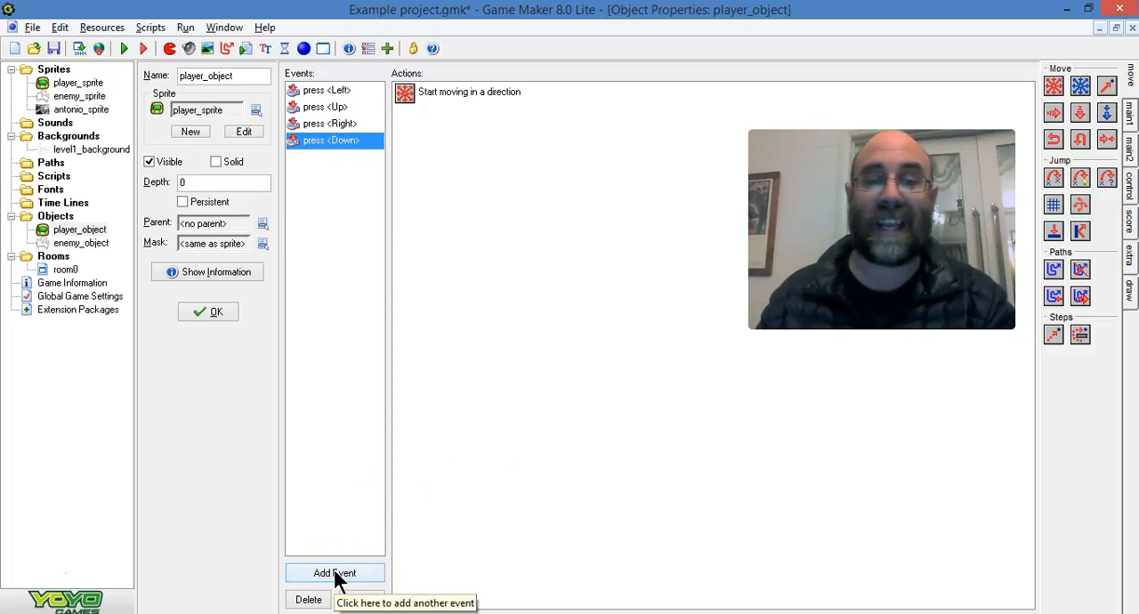
# Add an Any-key release event with a Move Fixed stop action at speed 0.
pyautogui.click(335, 572)
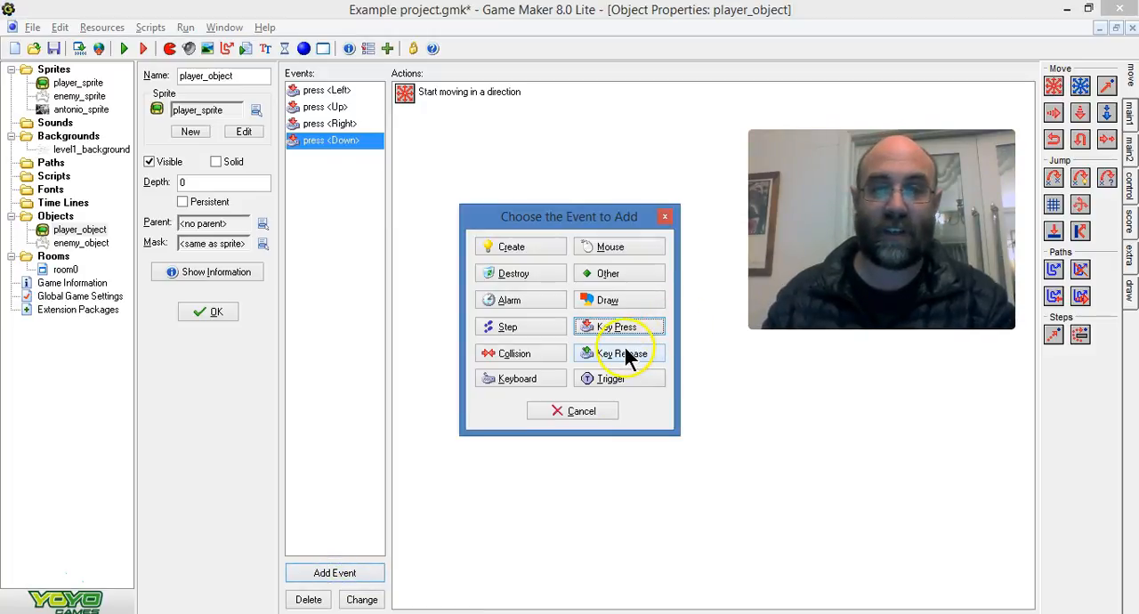
pyautogui.click(616, 326)
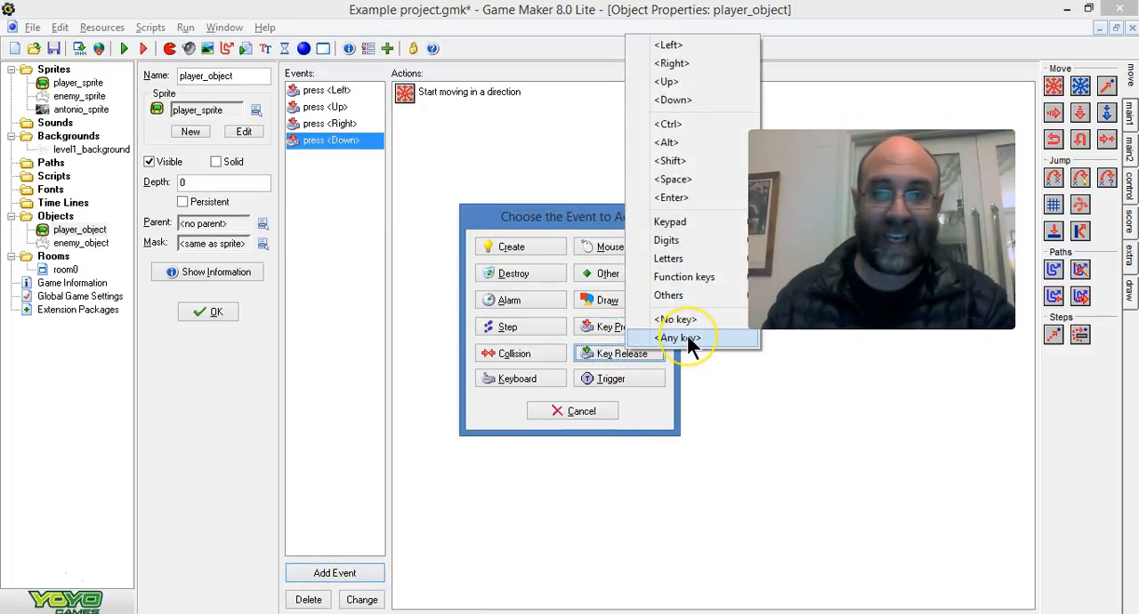
pyautogui.click(679, 337)
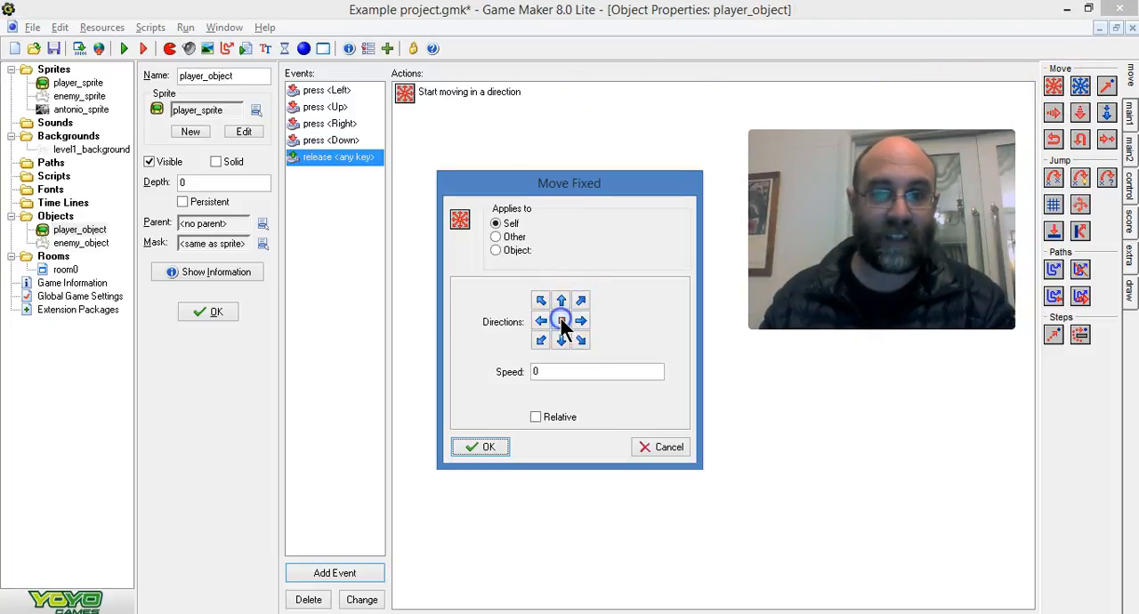
pyautogui.click(480, 447)
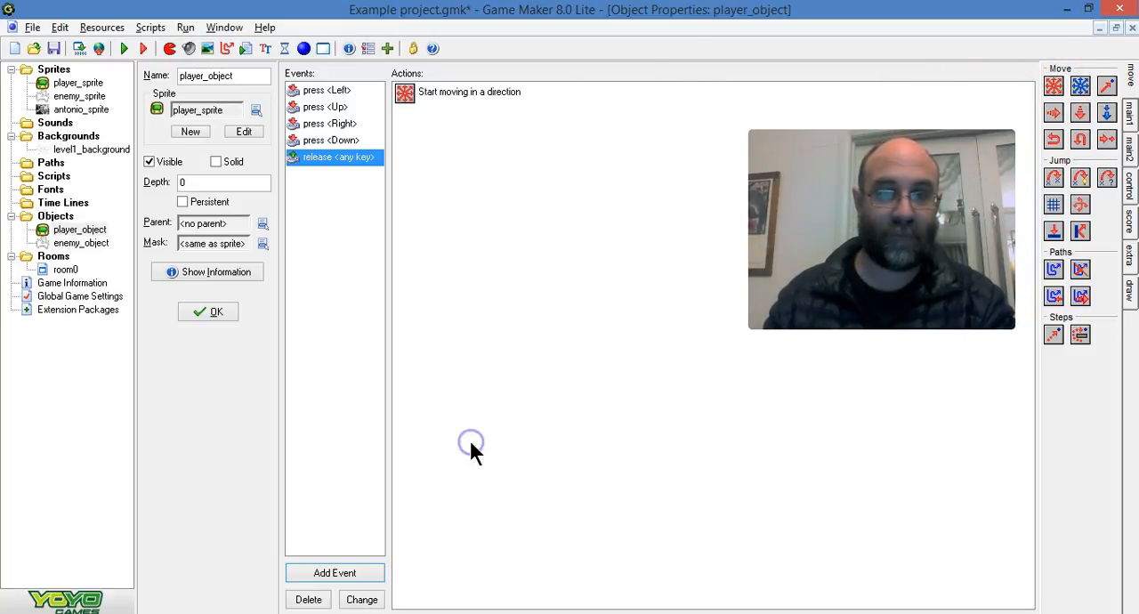